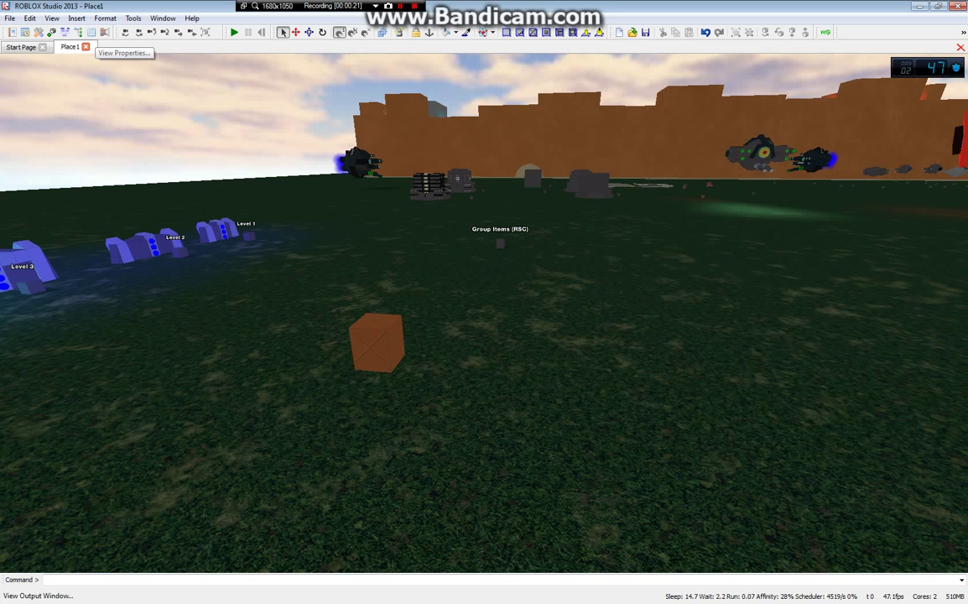
Browse the Format and View menus and show the Properties panel
{"action": "left_click", "coordinate": [105, 18]}
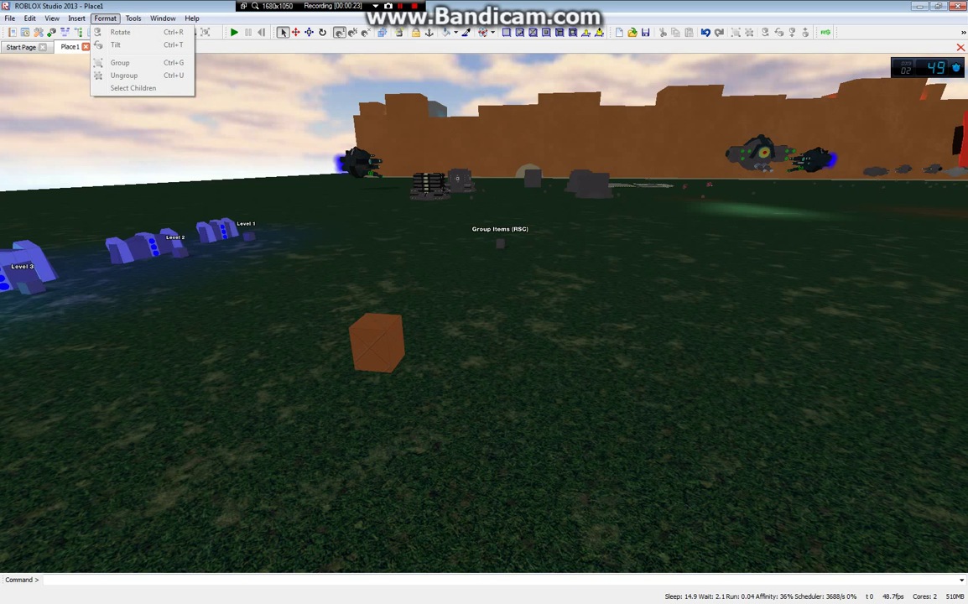
{"action": "left_click", "coordinate": [51, 18]}
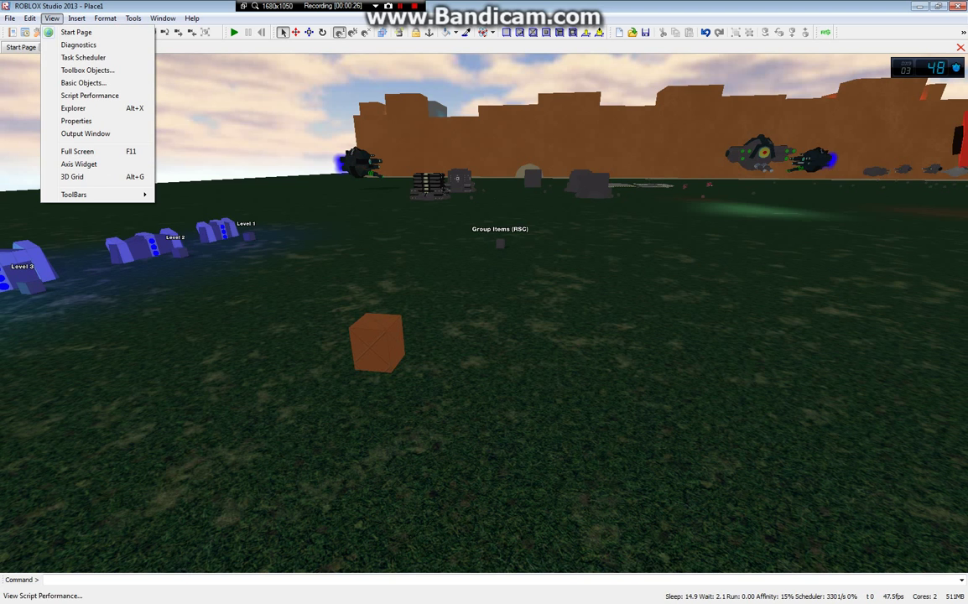
{"action": "left_click", "coordinate": [77, 120]}
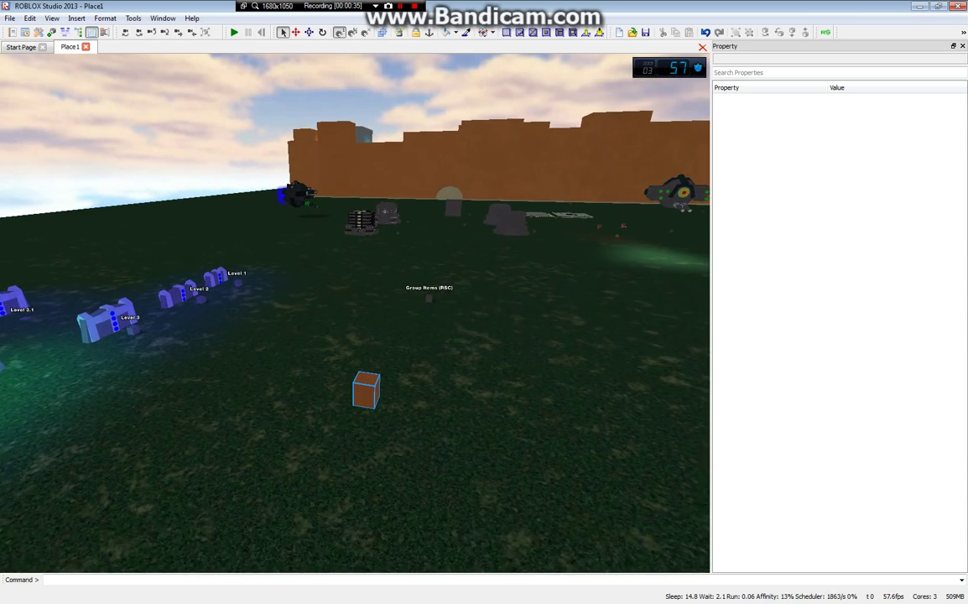
Select the orange crate part and set its Reflectance to 1
{"action": "left_click", "coordinate": [366, 392]}
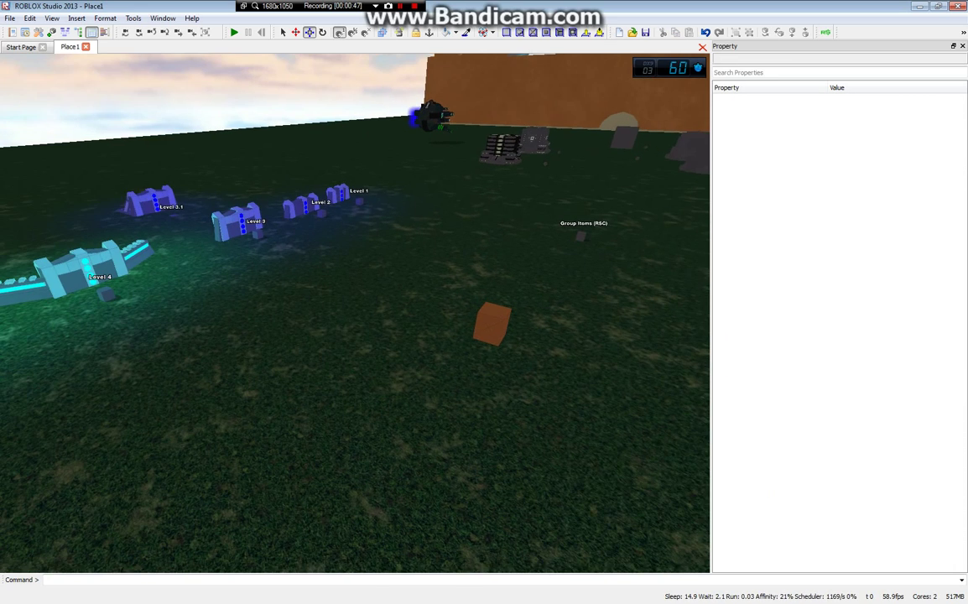
{"action": "left_click", "coordinate": [491, 326]}
{"action": "type", "text": "1"}
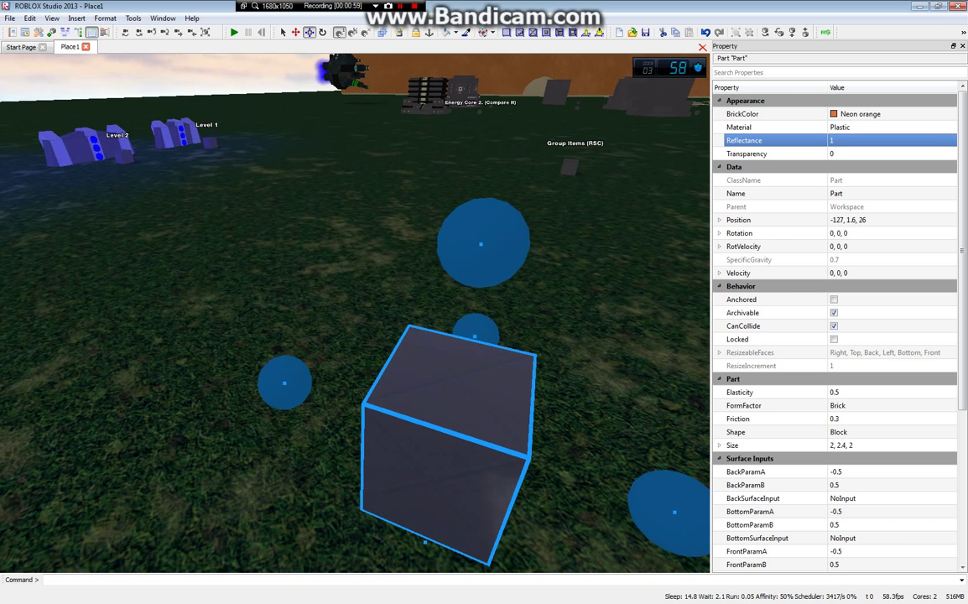
Try Reflectance values 0.5 and 0.25 on the crate, then set it to 0
{"action": "left_click", "coordinate": [872, 140]}
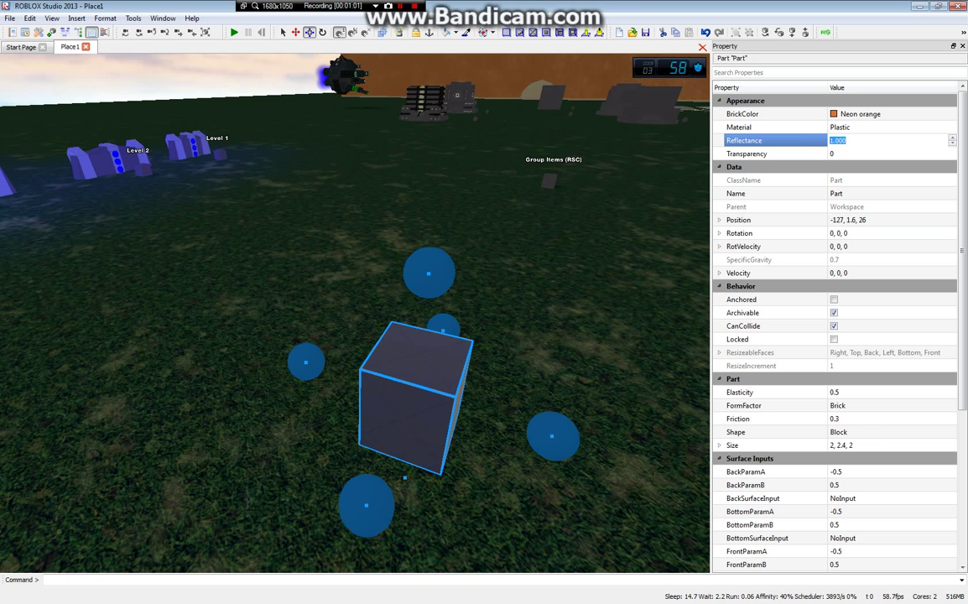
{"action": "type", "text": "0.5"}
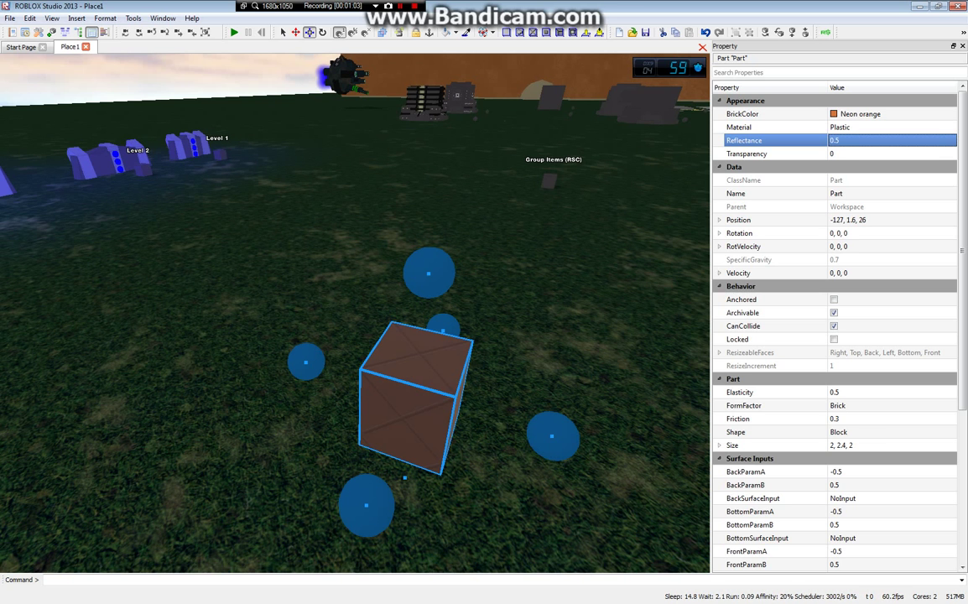
{"action": "type", "text": "0.25"}
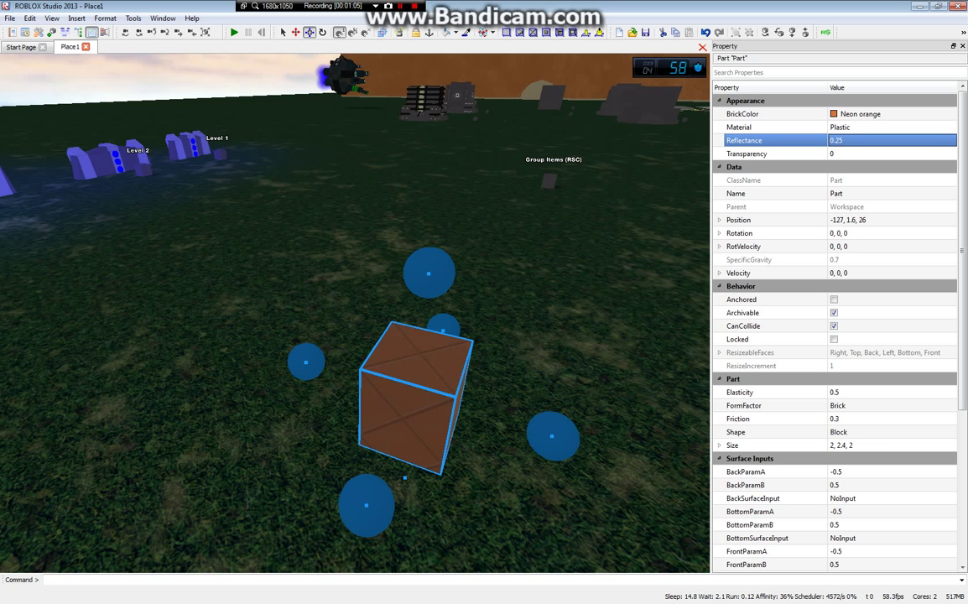
{"action": "type", "text": "0"}
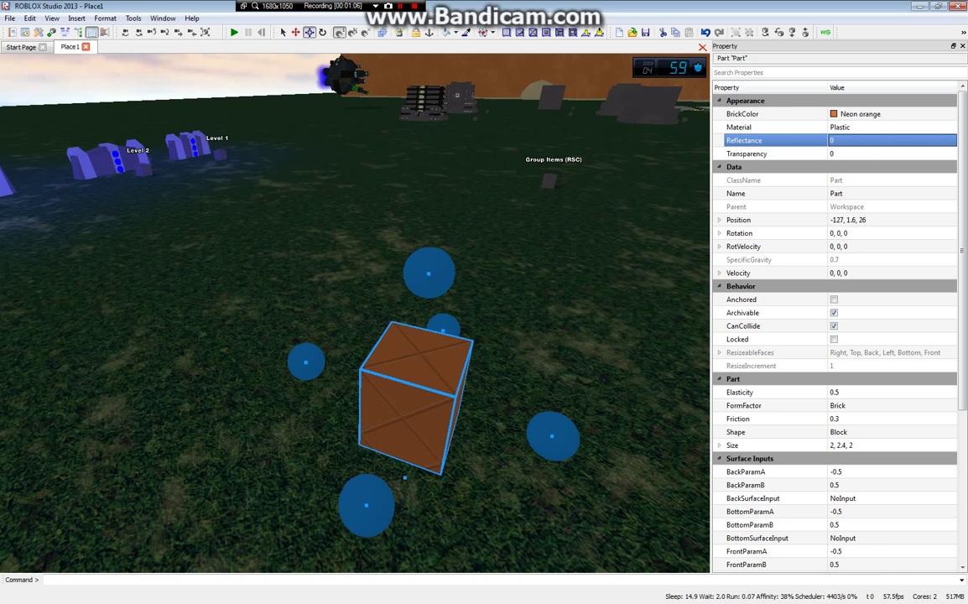
{"action": "left_click", "coordinate": [889, 154]}
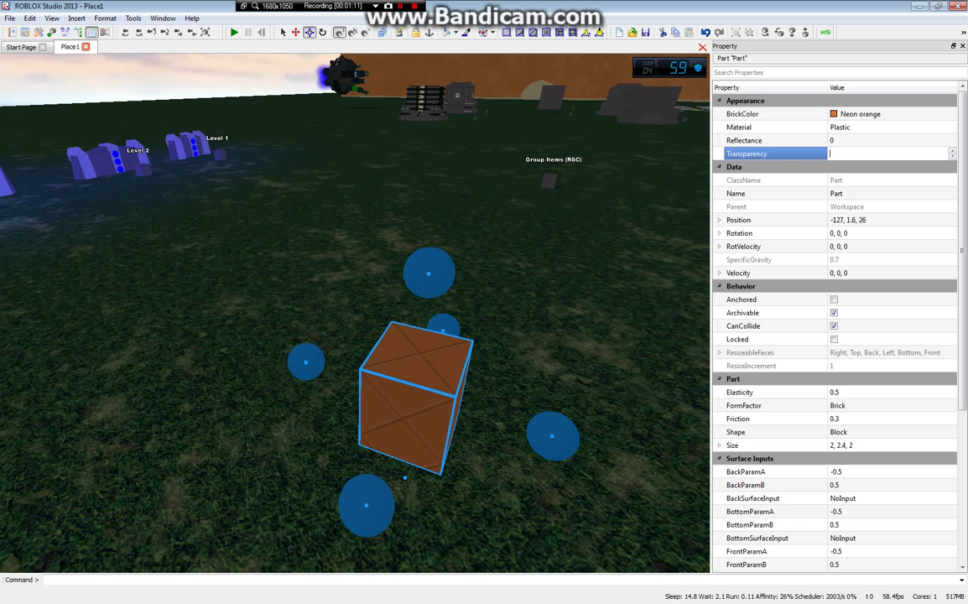
Try Transparency values 0.5 and 0.75 on the crate before resetting it
{"action": "type", "text": "0.3"}
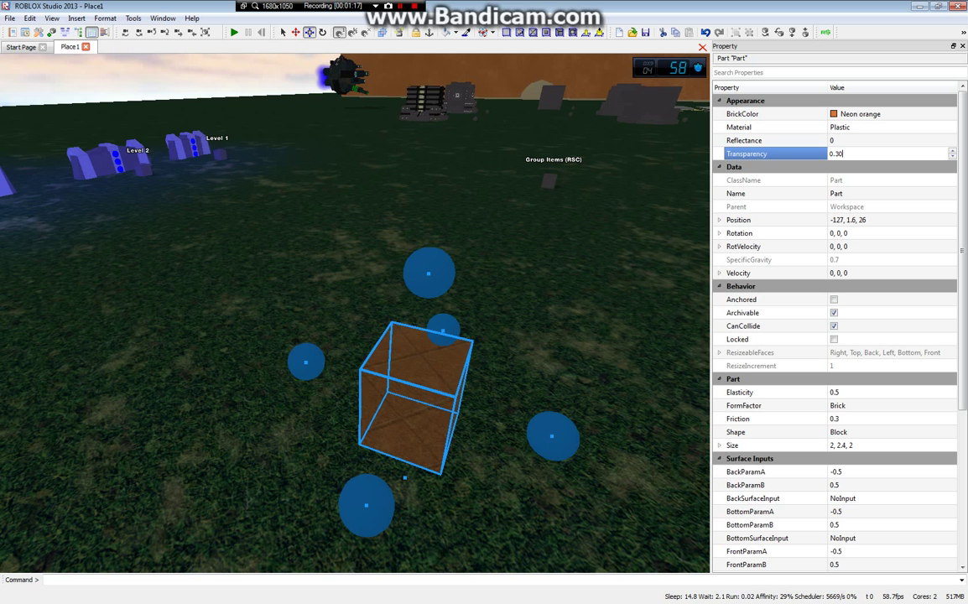
{"action": "type", "text": "0.500"}
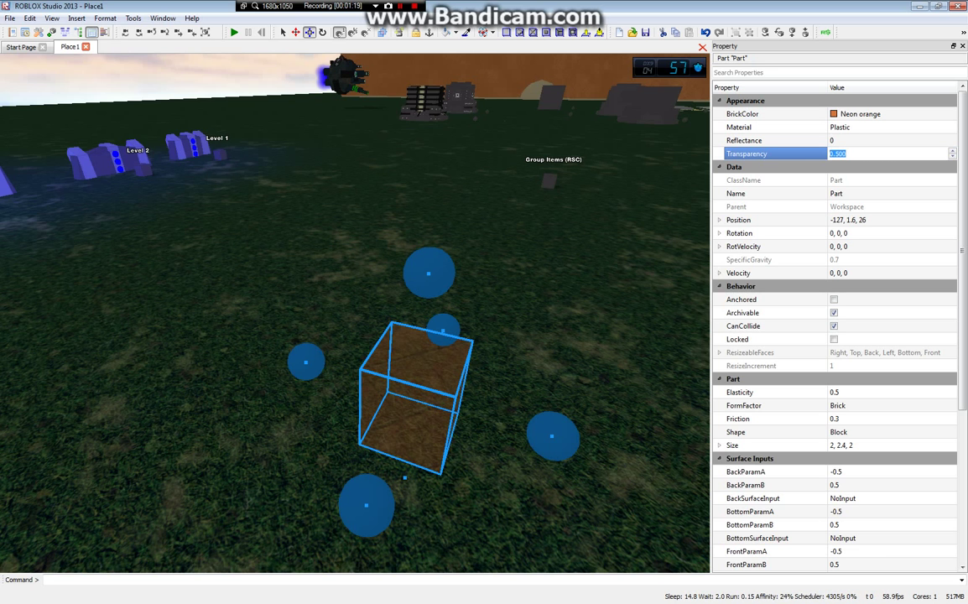
{"action": "type", "text": "0.75"}
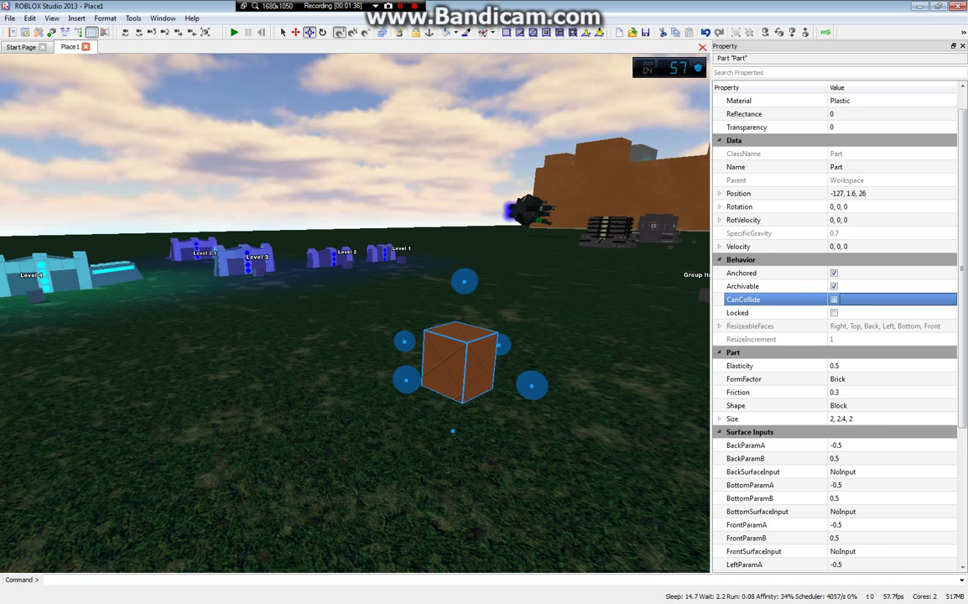
Turn CanCollide back on for the crate and scroll down to FormFactor
{"action": "left_click", "coordinate": [834, 300]}
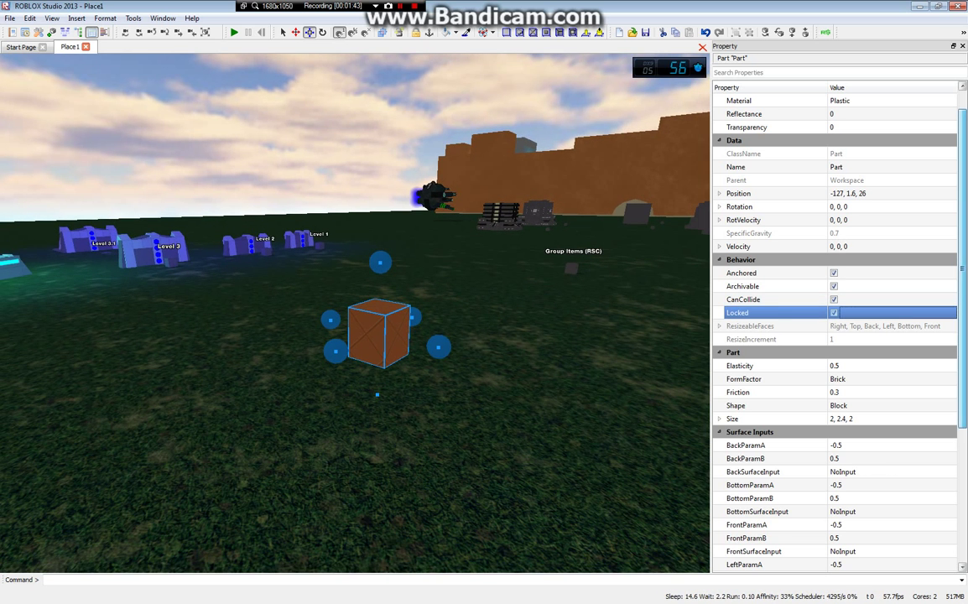
{"action": "scroll", "scroll_direction": "down", "scroll_amount": 3}
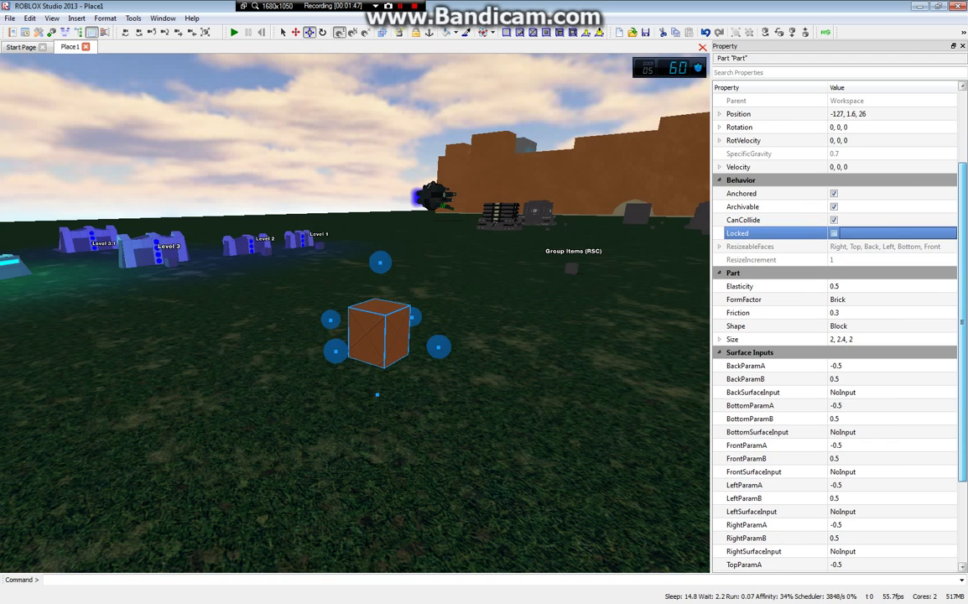
{"action": "left_click", "coordinate": [892, 299]}
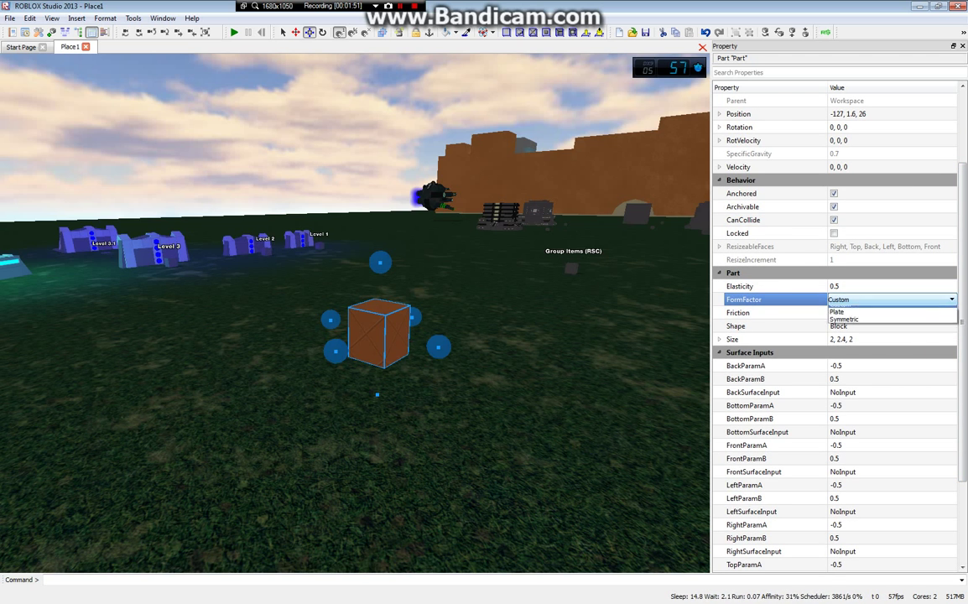
Try the Custom form factor, then set FormFactor to Symmetric
{"action": "left_click", "coordinate": [839, 311]}
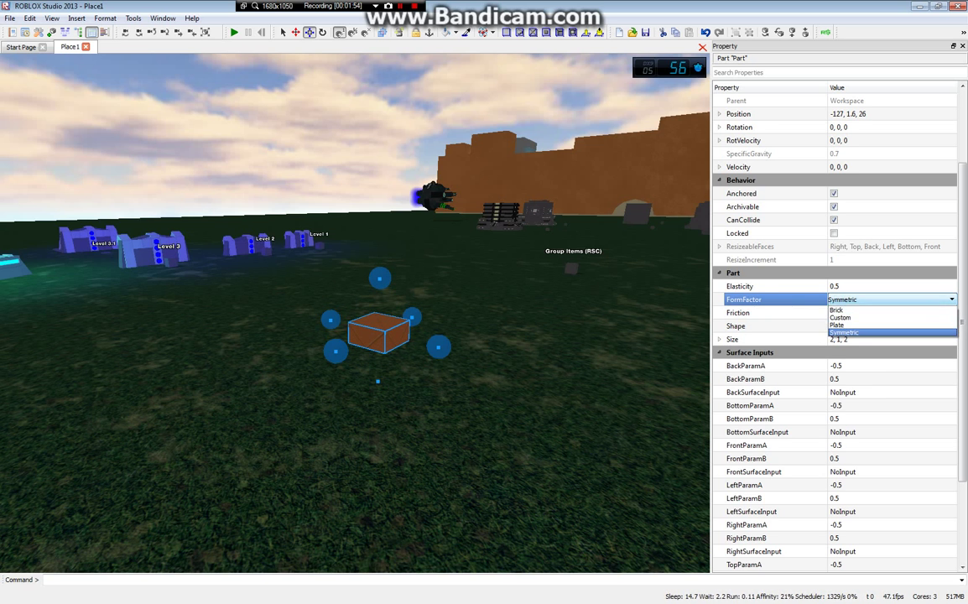
{"action": "left_click", "coordinate": [840, 317]}
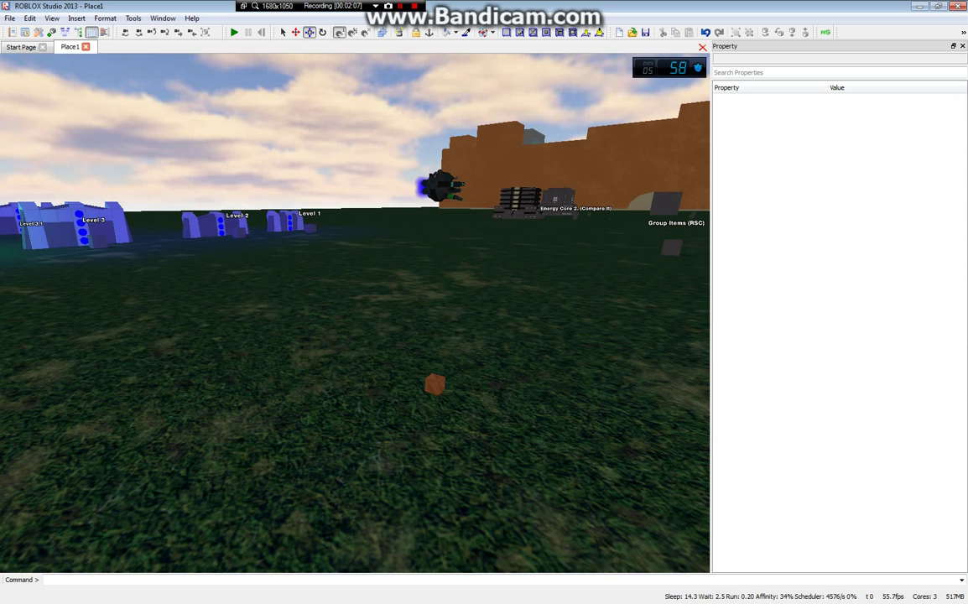
Reselect the small part, try Brick FormFactor, then return to Symmetric 1×1×1
{"action": "left_click", "coordinate": [433, 384]}
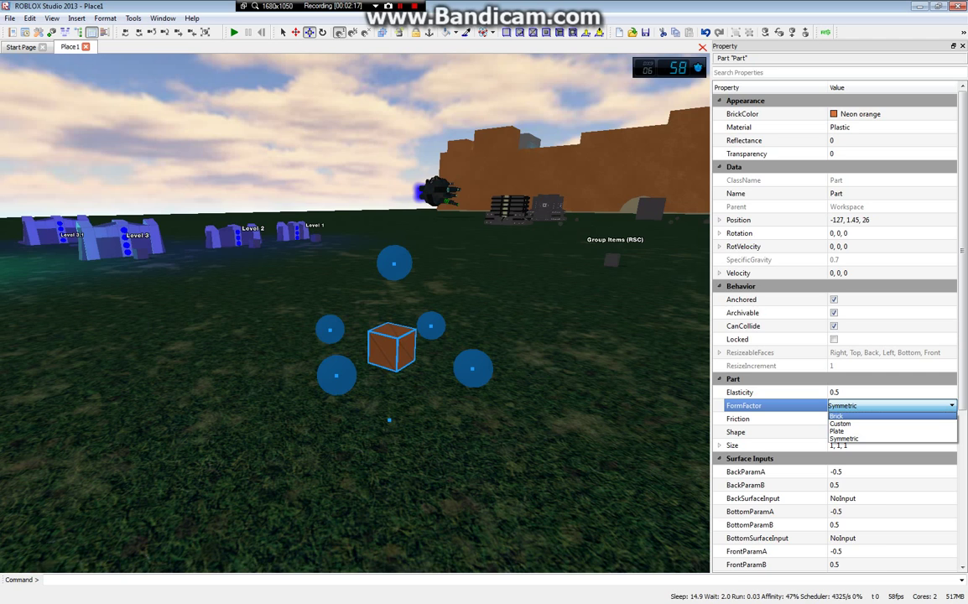
{"action": "left_click", "coordinate": [836, 417]}
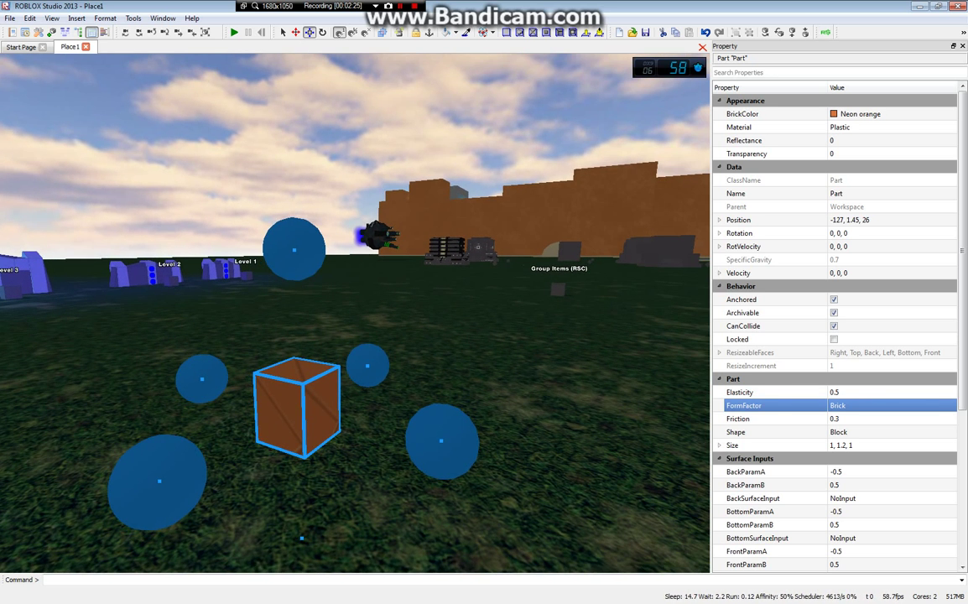
{"action": "left_click", "coordinate": [892, 405]}
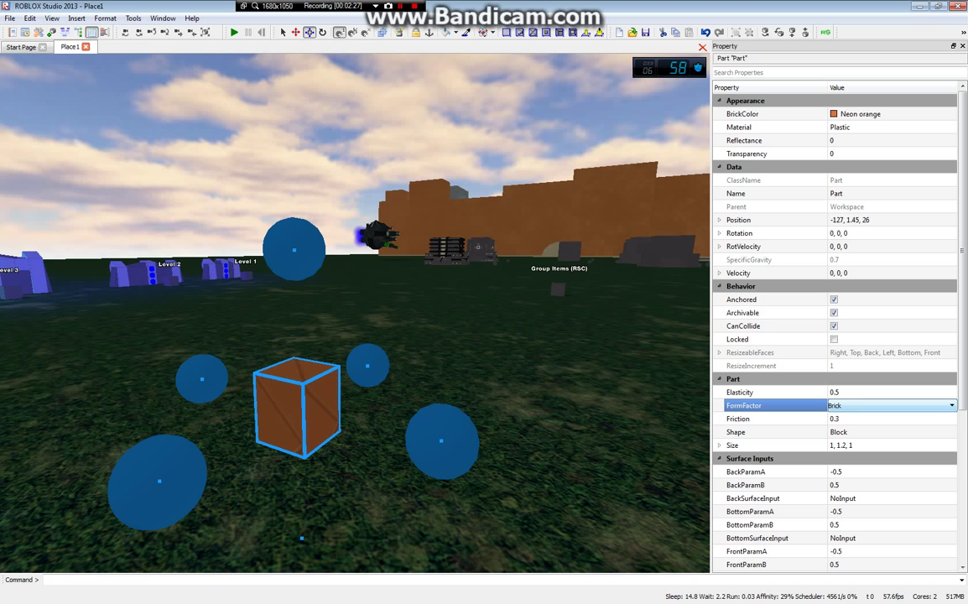
{"action": "left_click", "coordinate": [892, 405]}
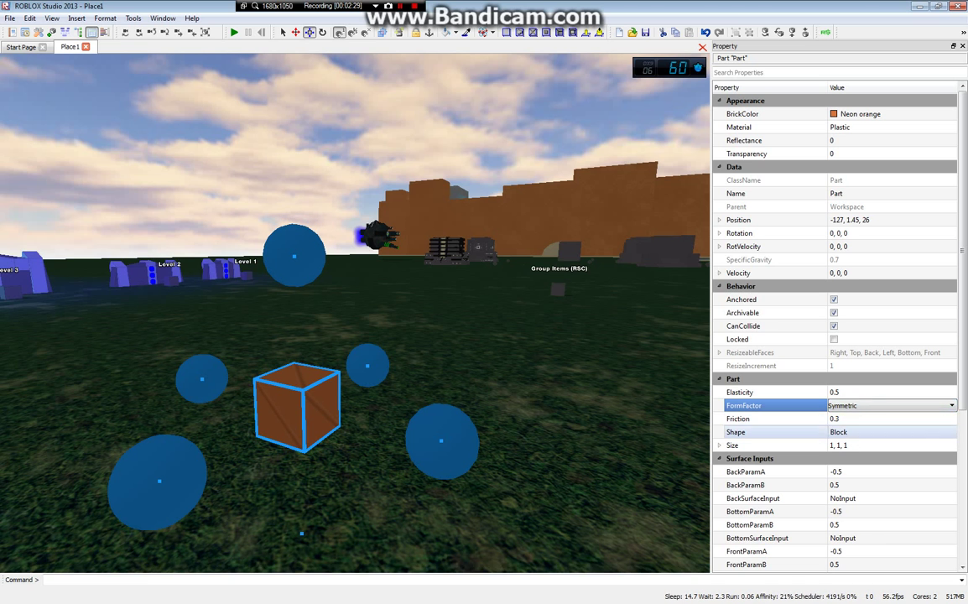
{"action": "scroll", "scroll_direction": "down", "scroll_amount": 3}
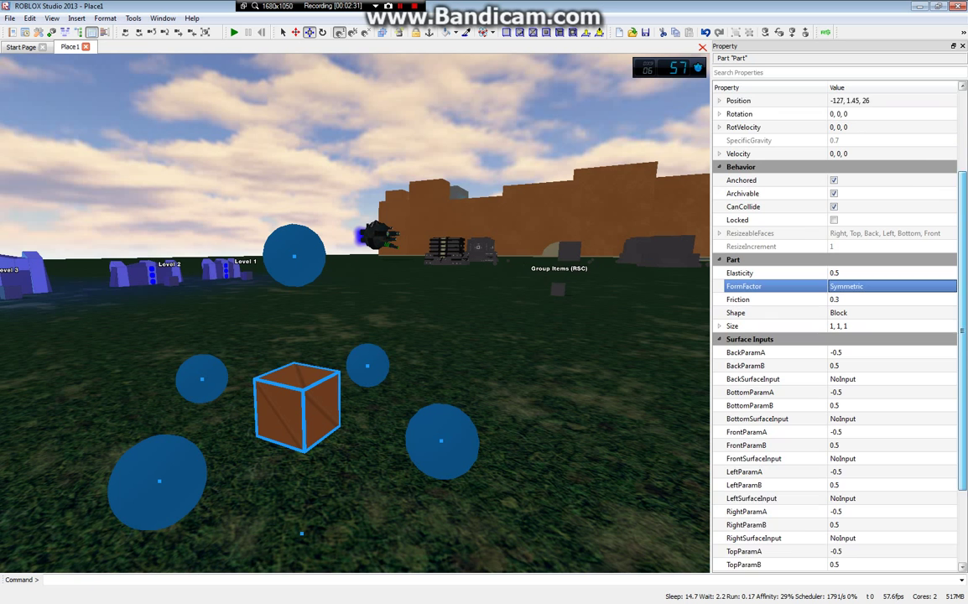
{"action": "scroll", "scroll_direction": "down", "scroll_amount": 3}
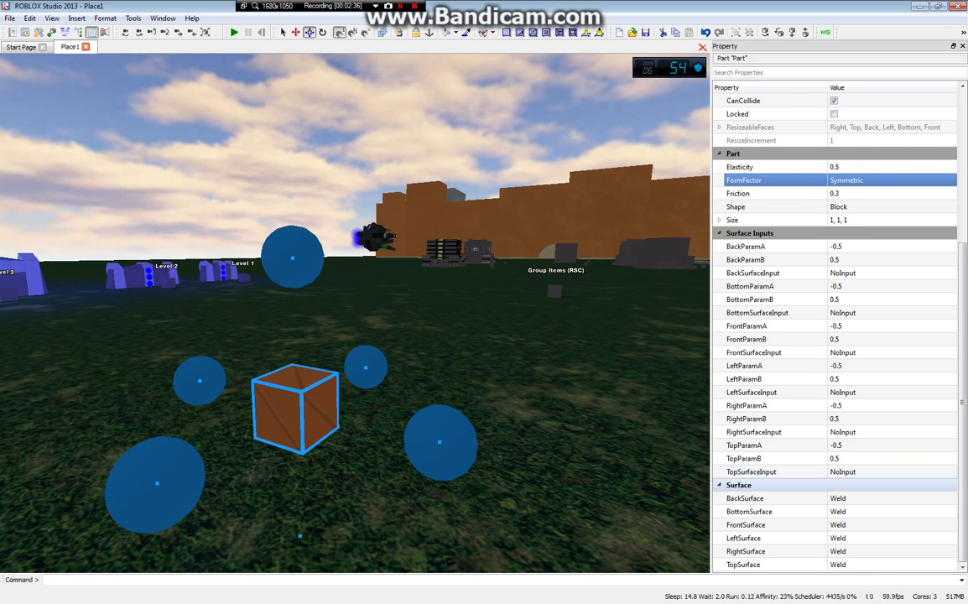
{"action": "left_click", "coordinate": [892, 497]}
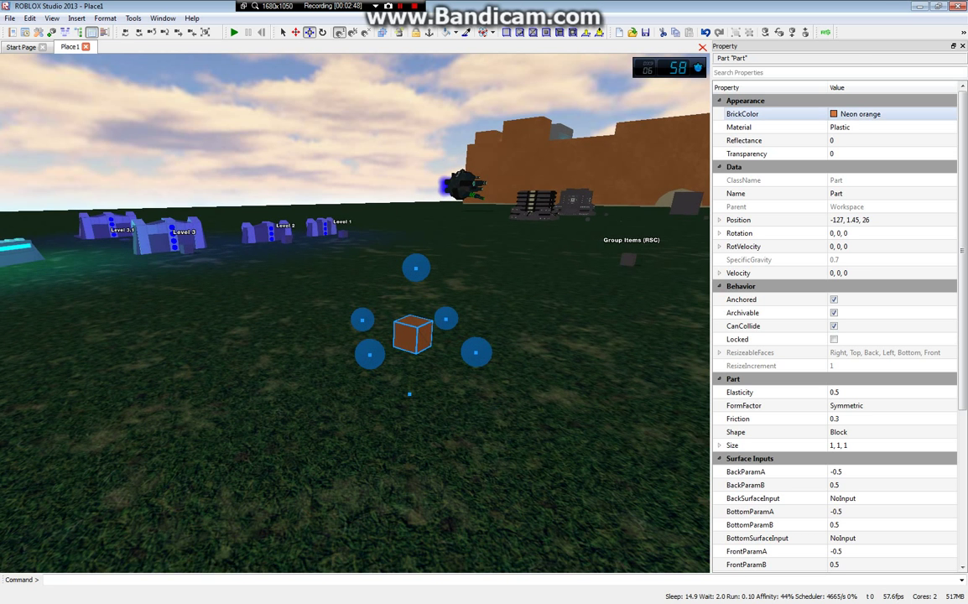
Set BrickColor to Really red and choose Ice from the Material dropdown
{"action": "left_click", "coordinate": [890, 114]}
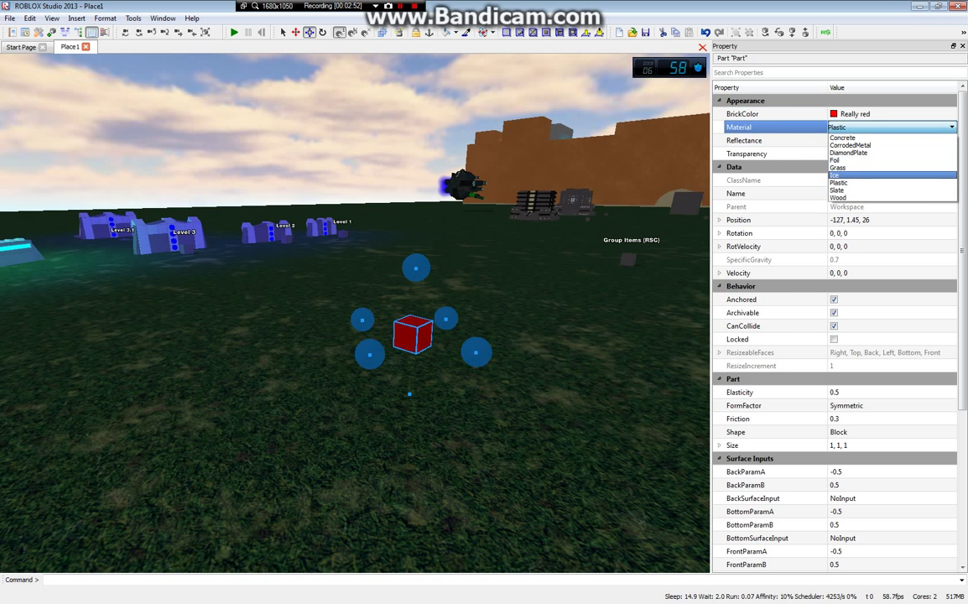
{"action": "left_click", "coordinate": [835, 174]}
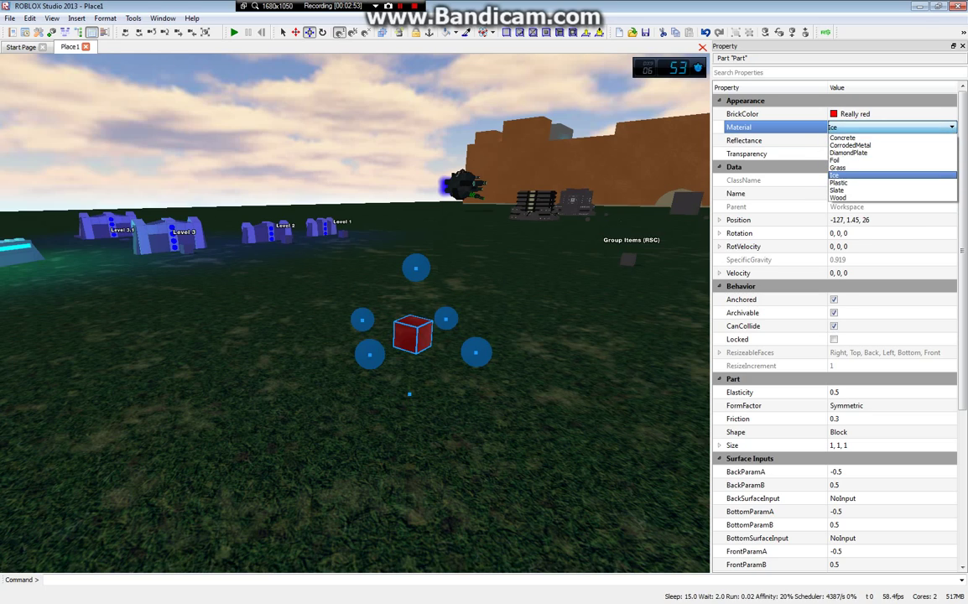
{"action": "left_click", "coordinate": [839, 182]}
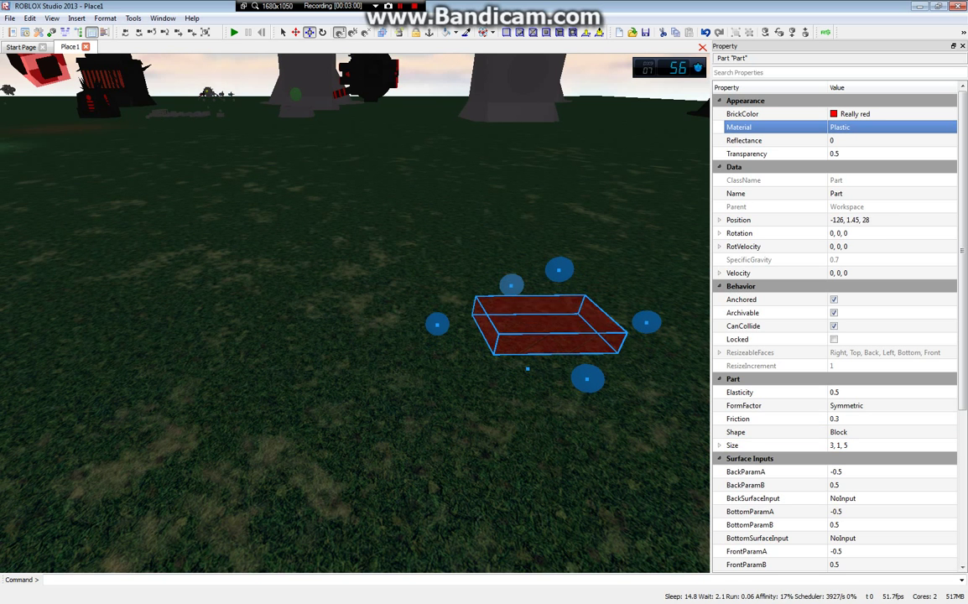
Enlarge the red part to a 5×5×5 block and set its Shape to Ball
{"action": "left_click_drag", "start_coordinate": [559, 269], "coordinate": [575, 219]}
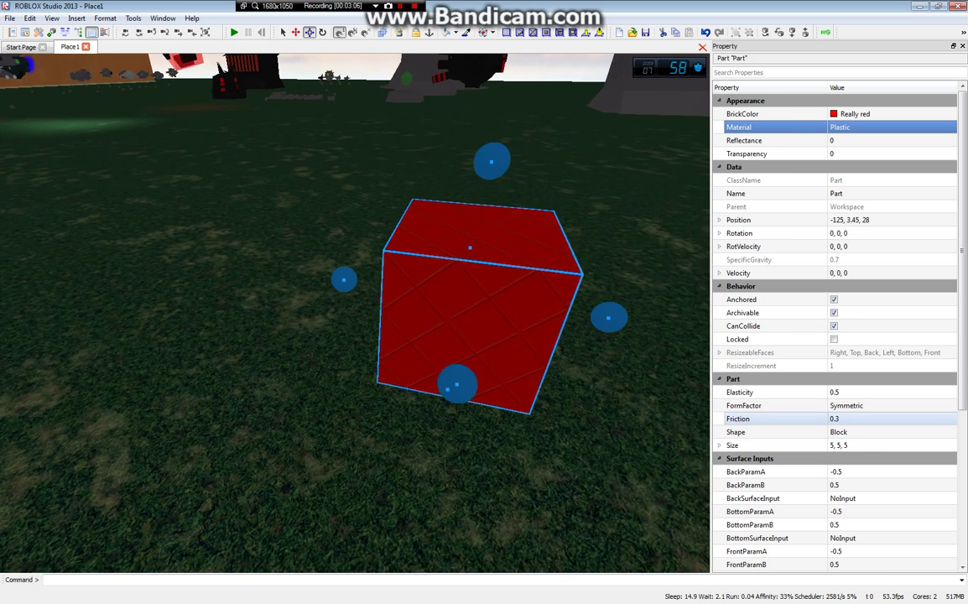
{"action": "left_click", "coordinate": [892, 432]}
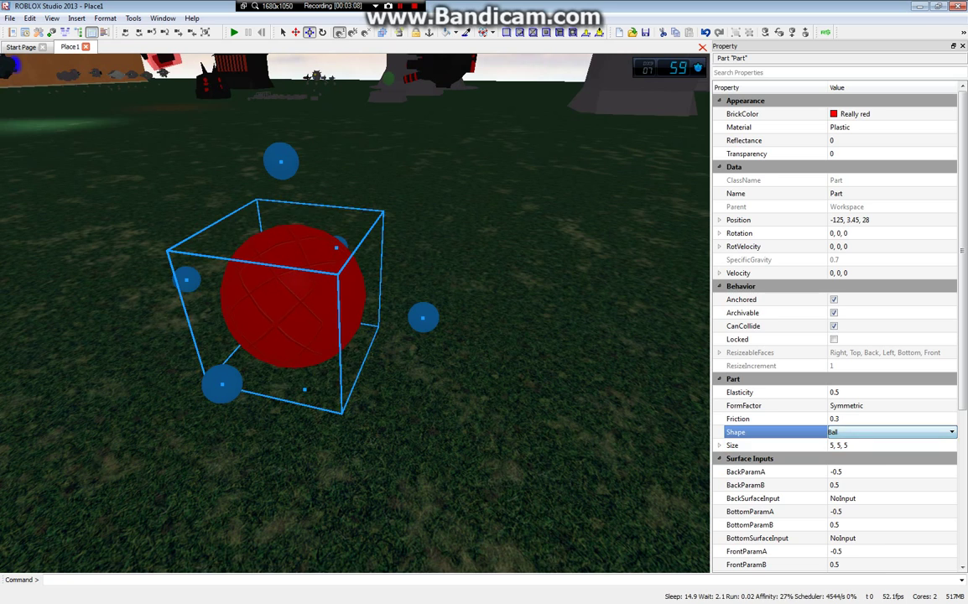